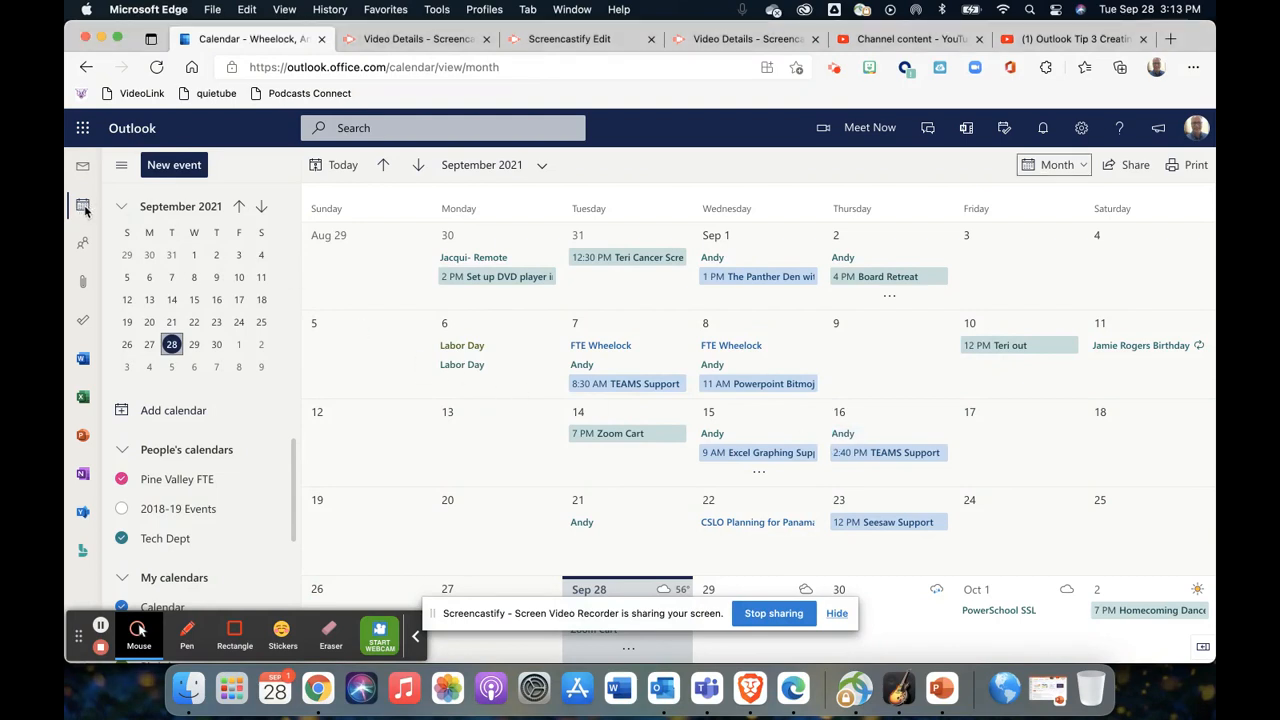
{"action": "mouse_move", "coordinate": [490, 214]}
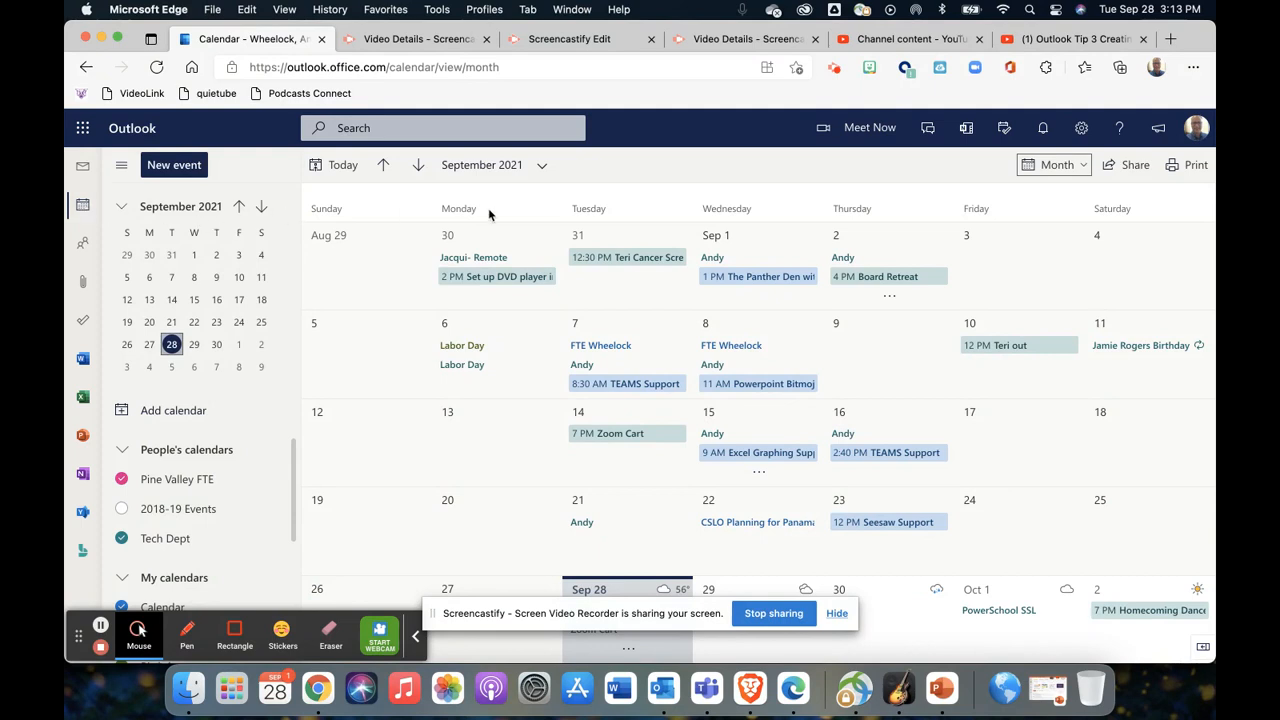
{"action": "mouse_move", "coordinate": [848, 182]}
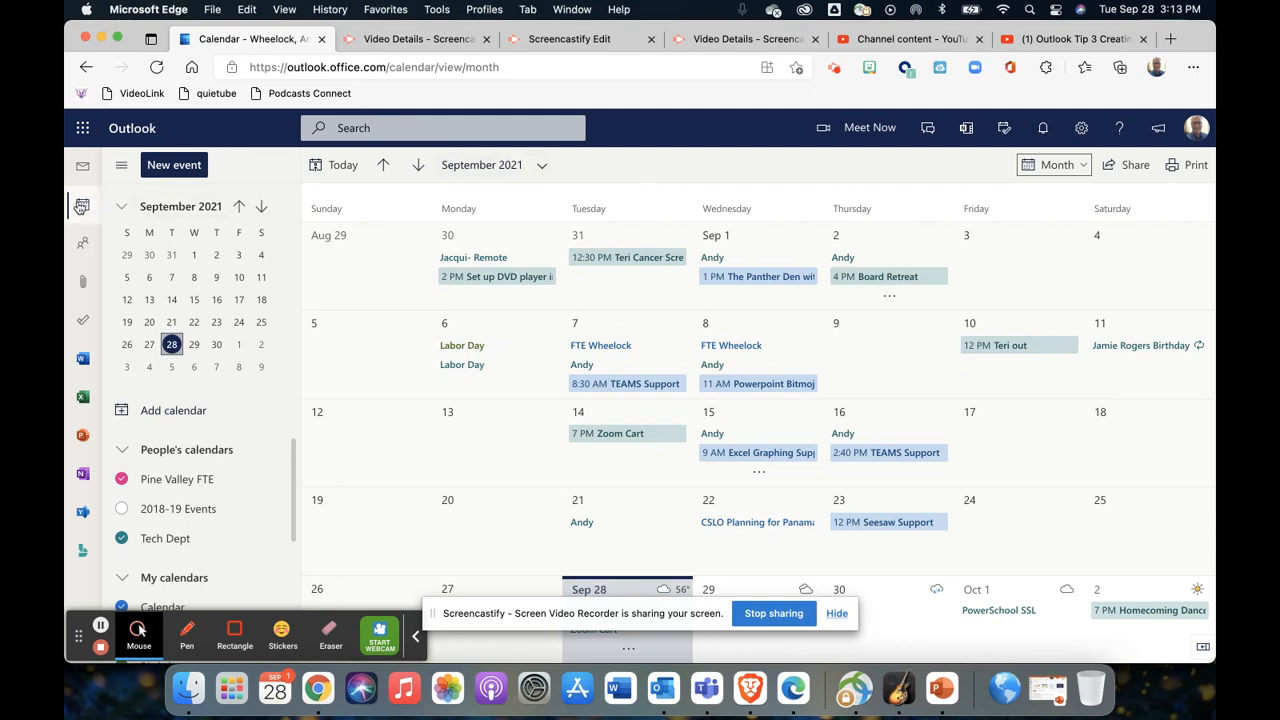
{"action": "mouse_move", "coordinate": [80, 206]}
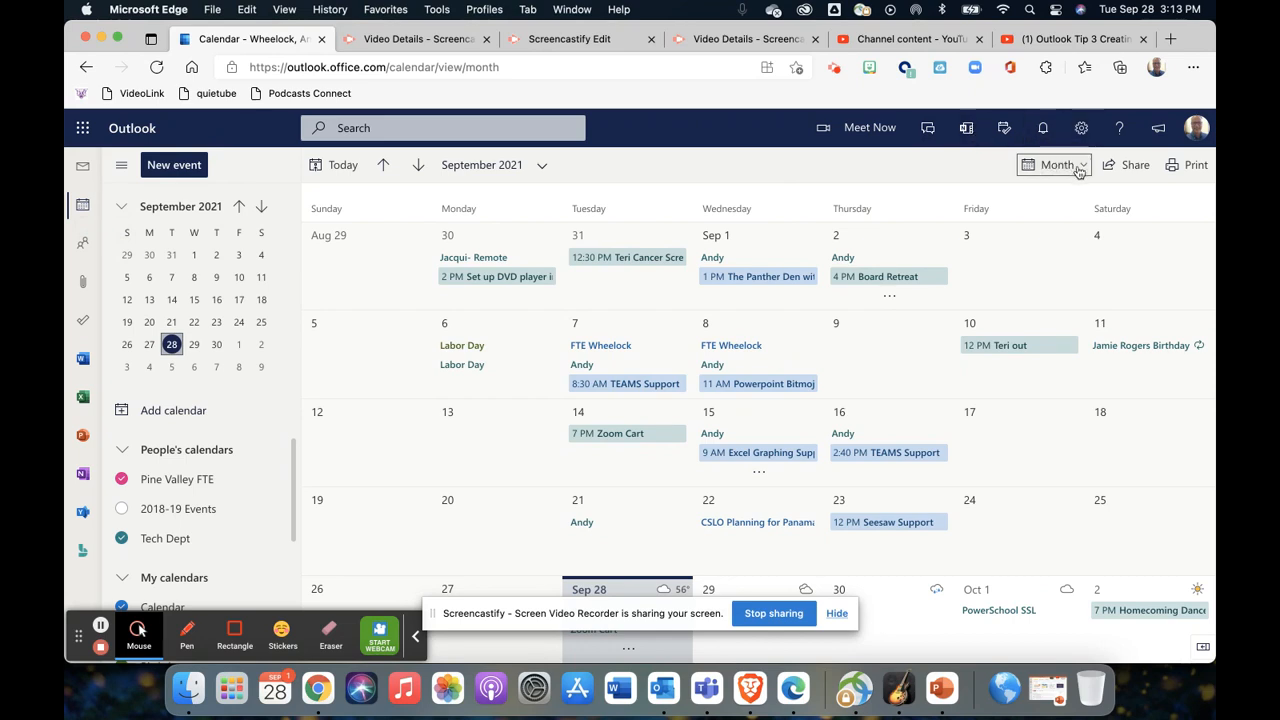
Step: Expand the Month view menu and reveal the Board choices (Default, New board)
{"action": "left_click", "coordinate": [1056, 164]}
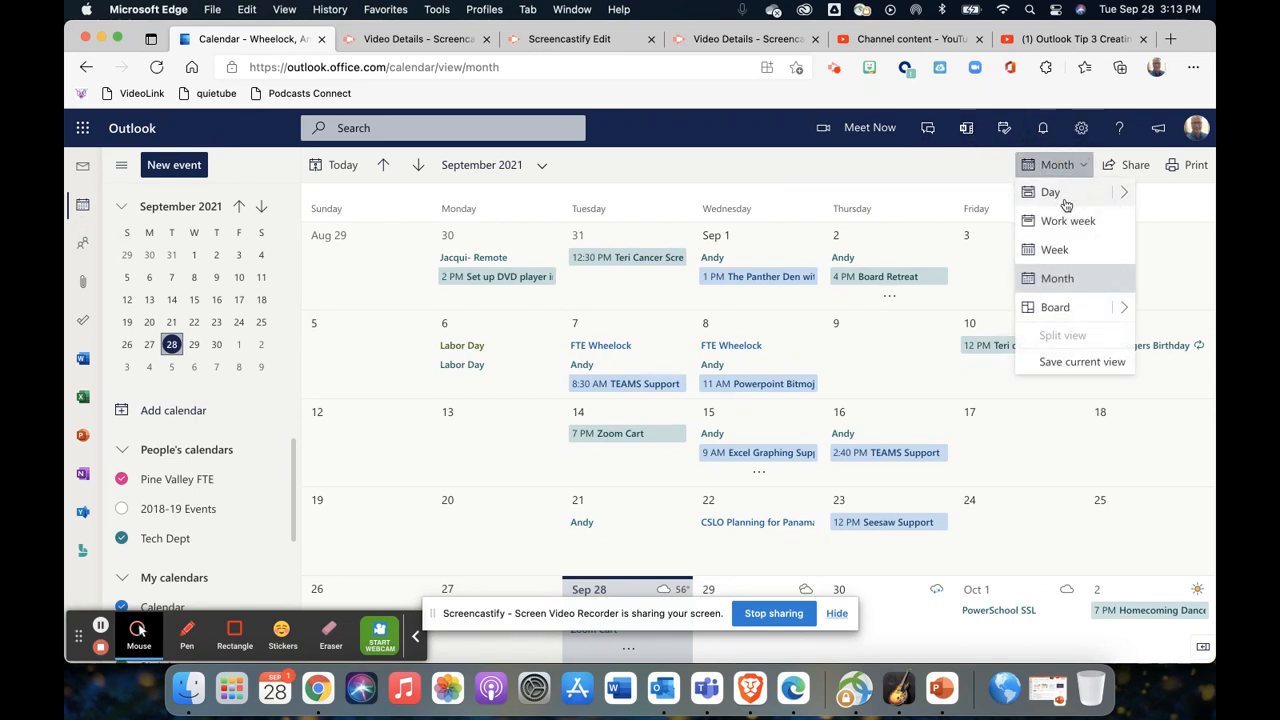
{"action": "mouse_move", "coordinate": [1054, 248]}
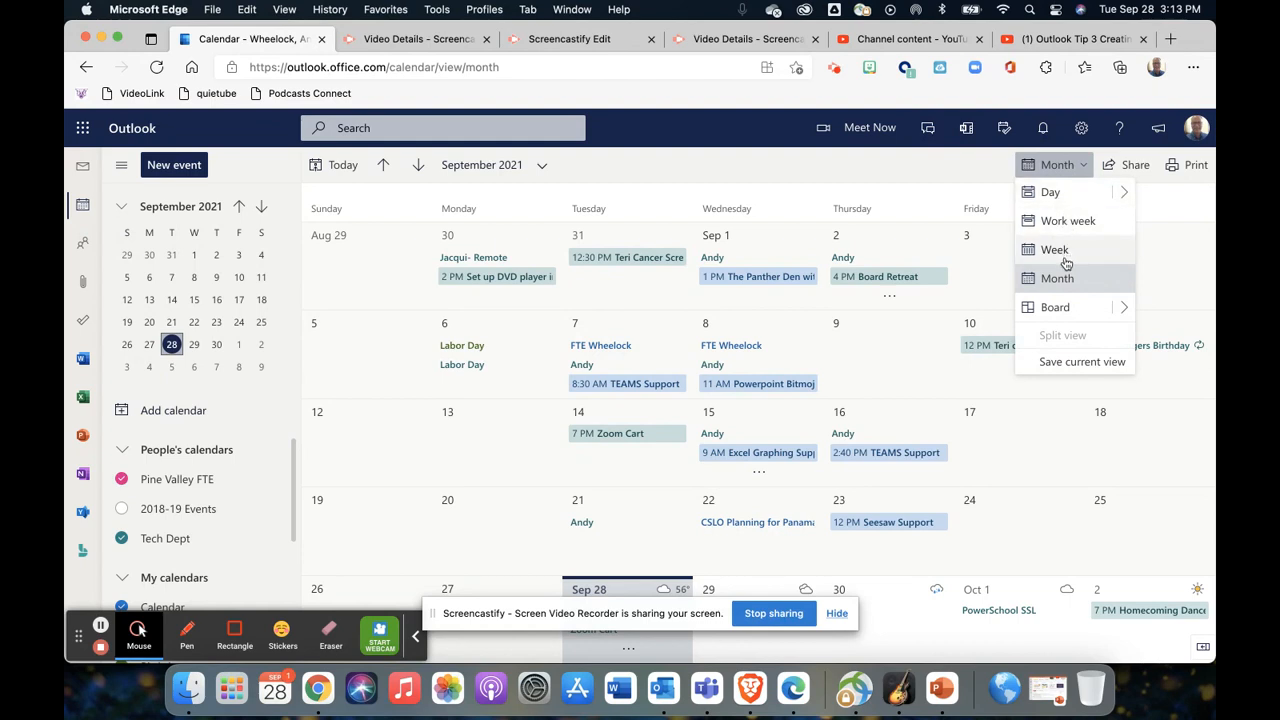
{"action": "mouse_move", "coordinate": [1056, 308]}
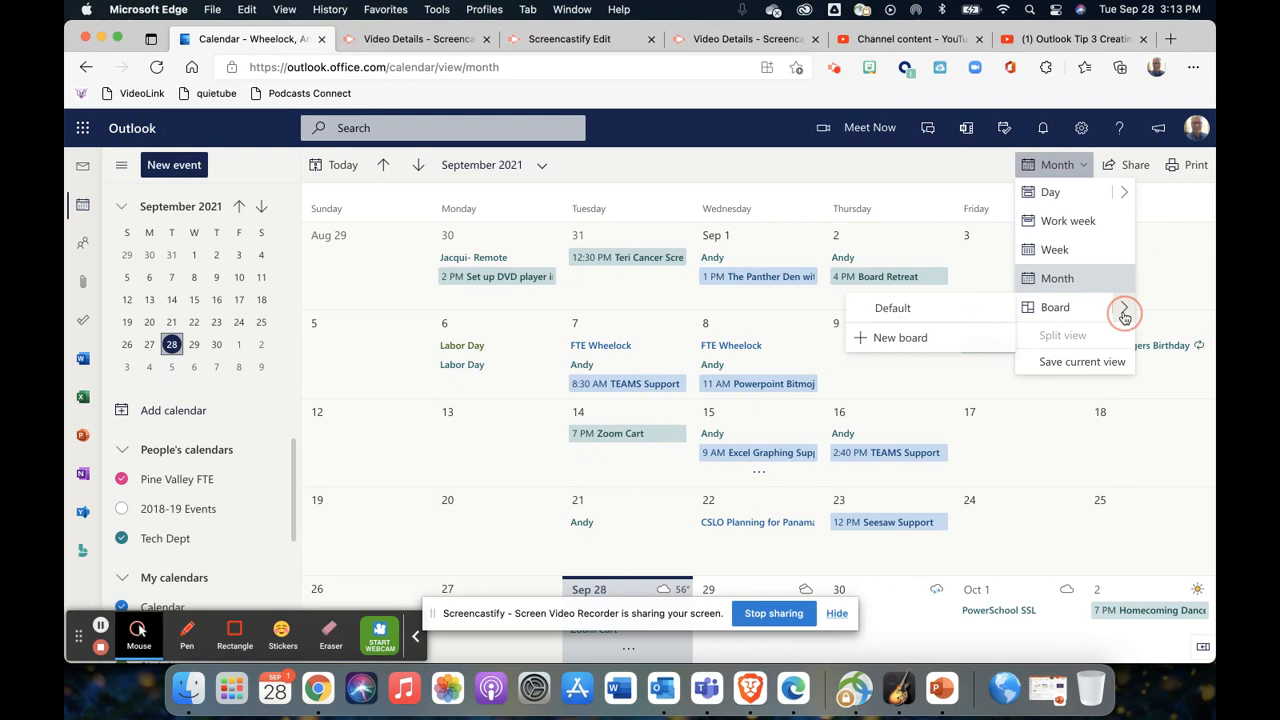
{"action": "left_click", "coordinate": [1056, 308]}
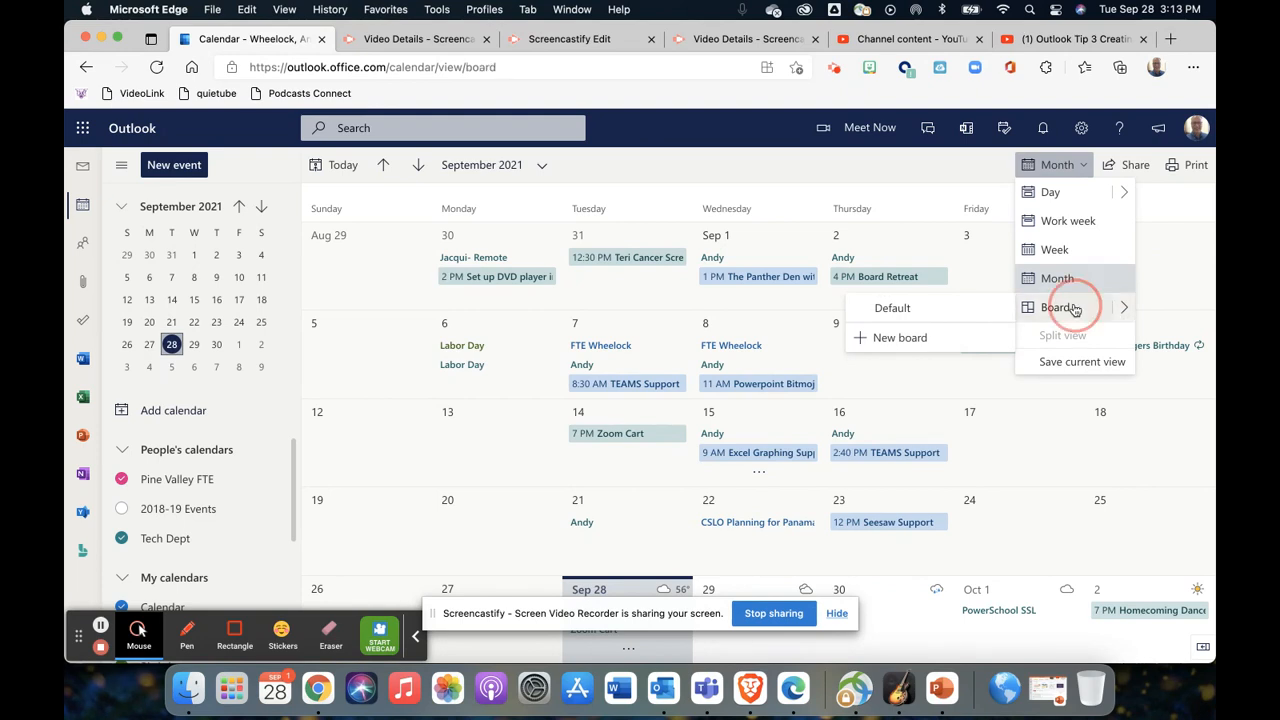
Step: Choose the Default board so holidays, tasks and mini calendars appear side by side
{"action": "left_click", "coordinate": [1056, 308]}
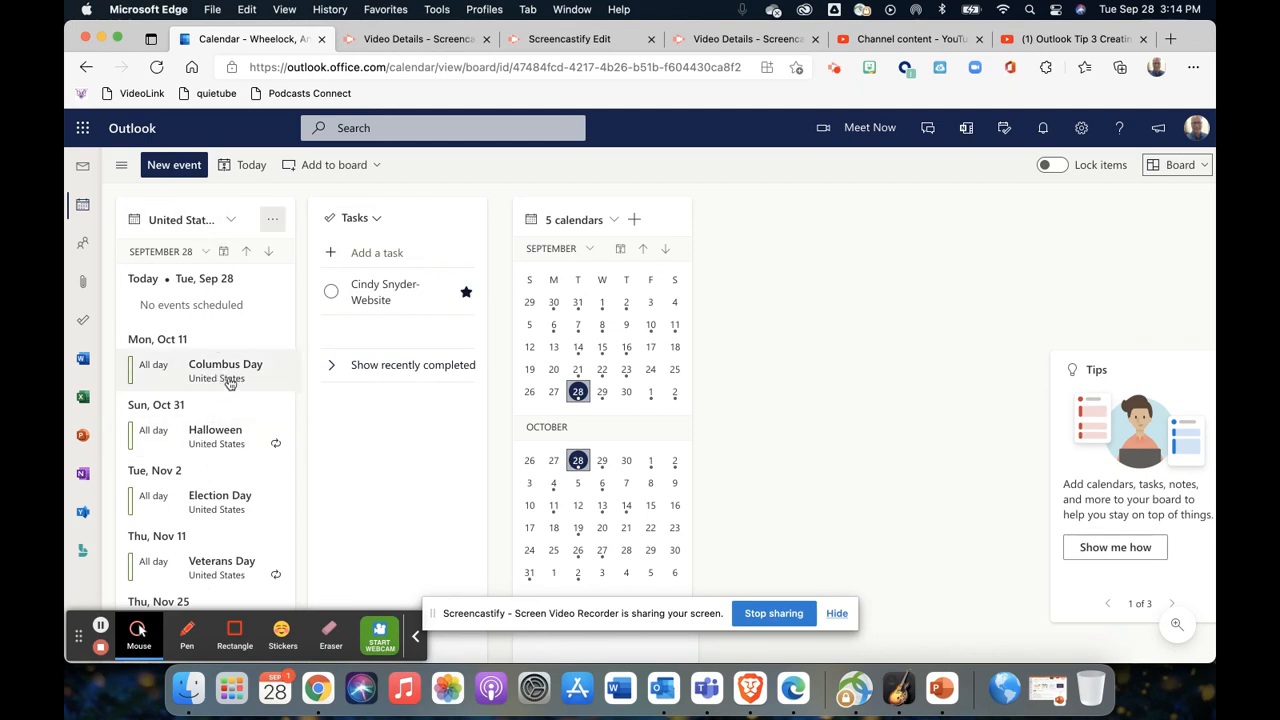
{"action": "mouse_move", "coordinate": [810, 240]}
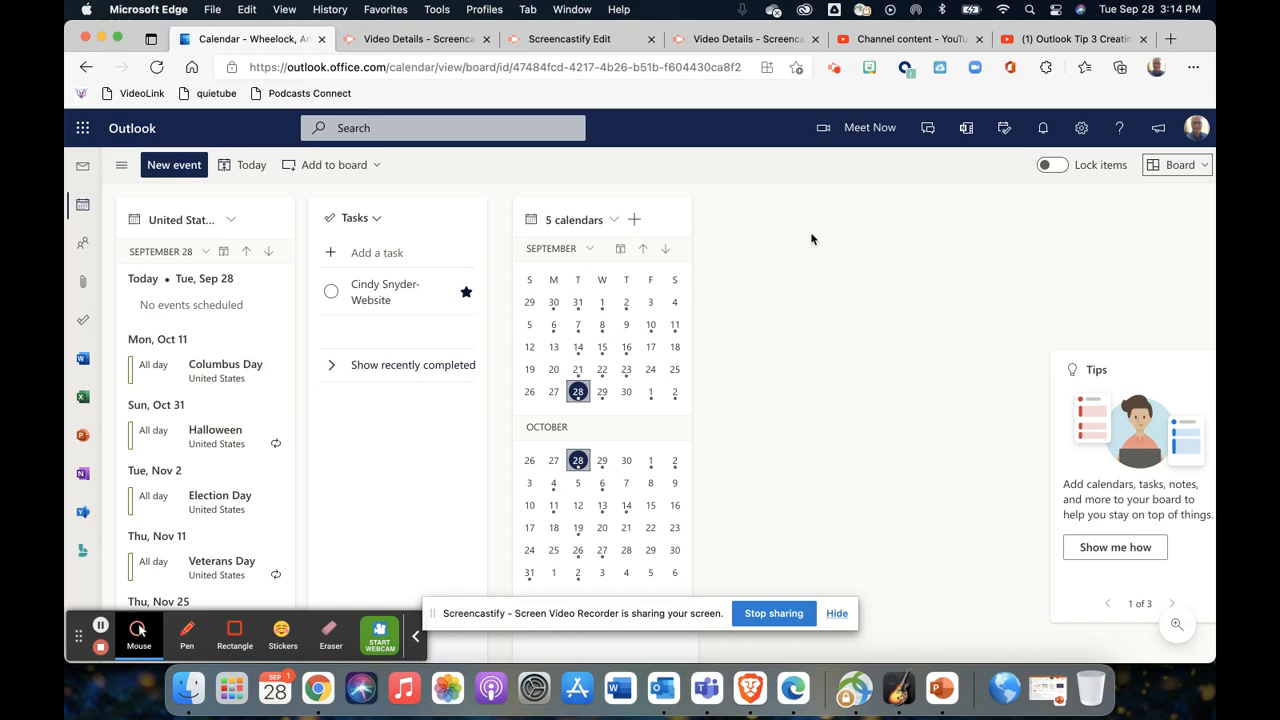
{"action": "mouse_move", "coordinate": [992, 400]}
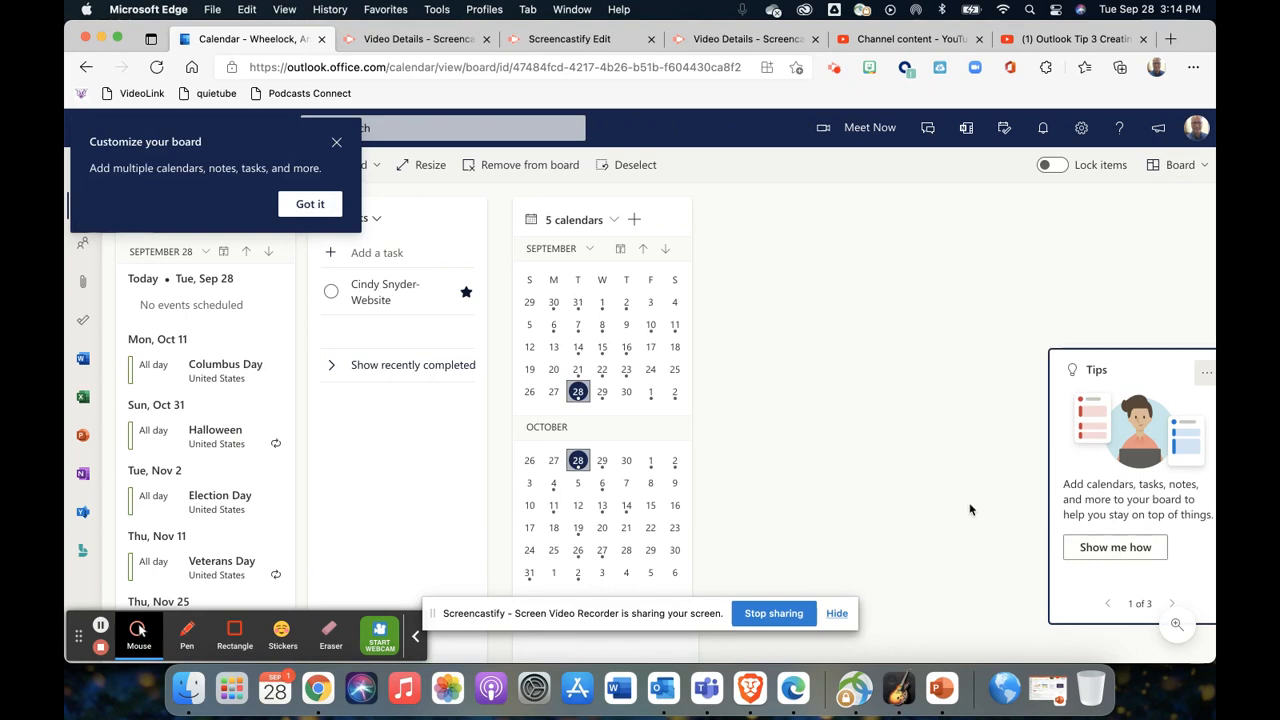
Step: Dismiss the 'Customize your board' tip with Got it
{"action": "left_click", "coordinate": [310, 204]}
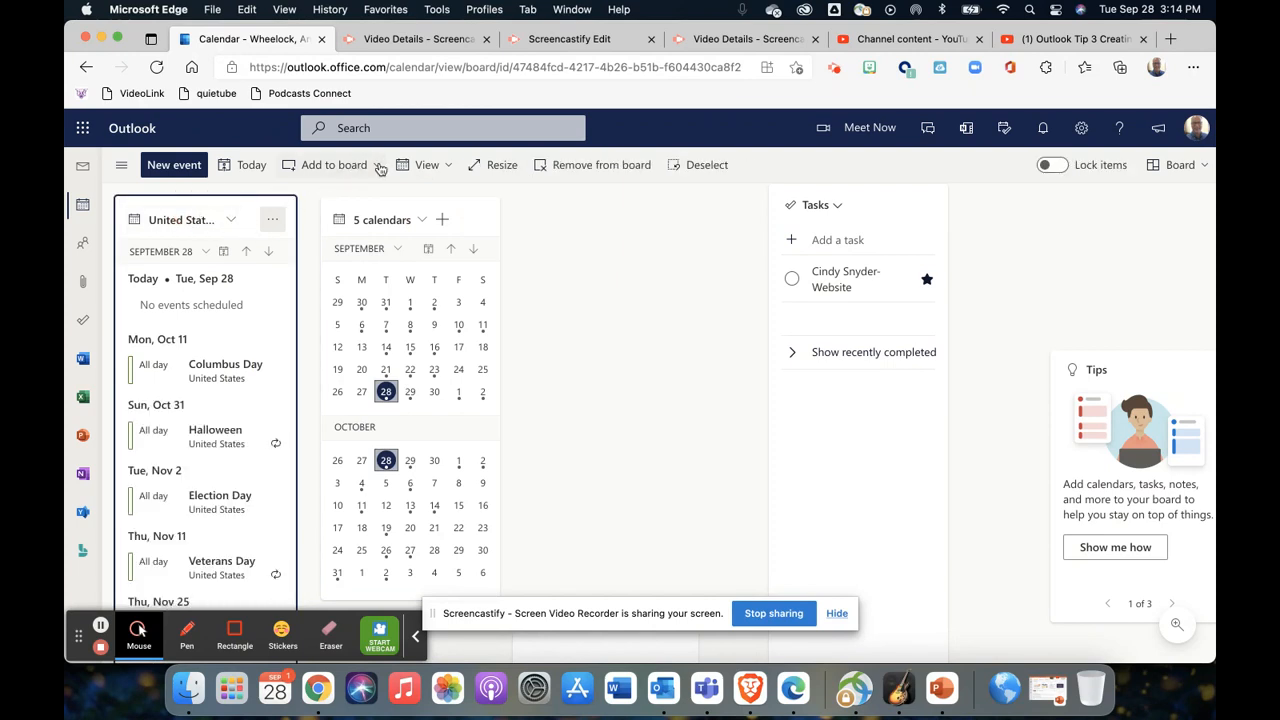
Step: Add a Weather tile from Add to board and dismiss the location-off notice
{"action": "left_click", "coordinate": [334, 164]}
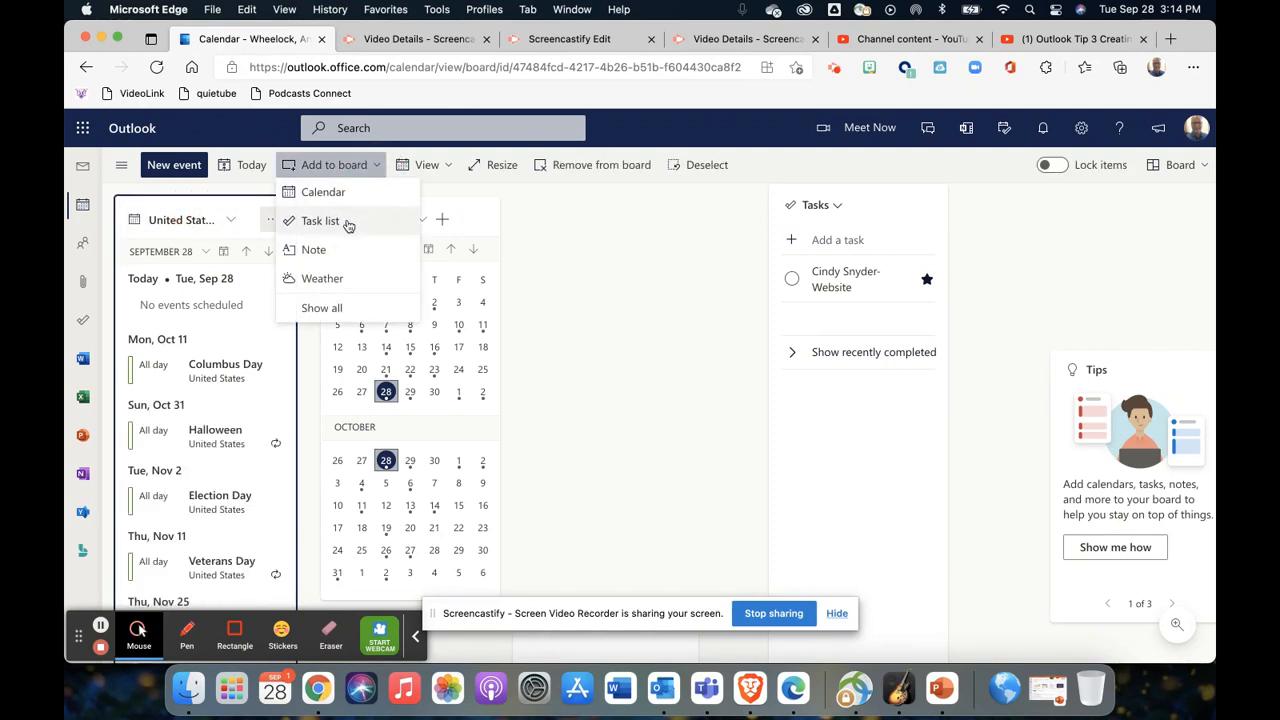
{"action": "mouse_move", "coordinate": [320, 278]}
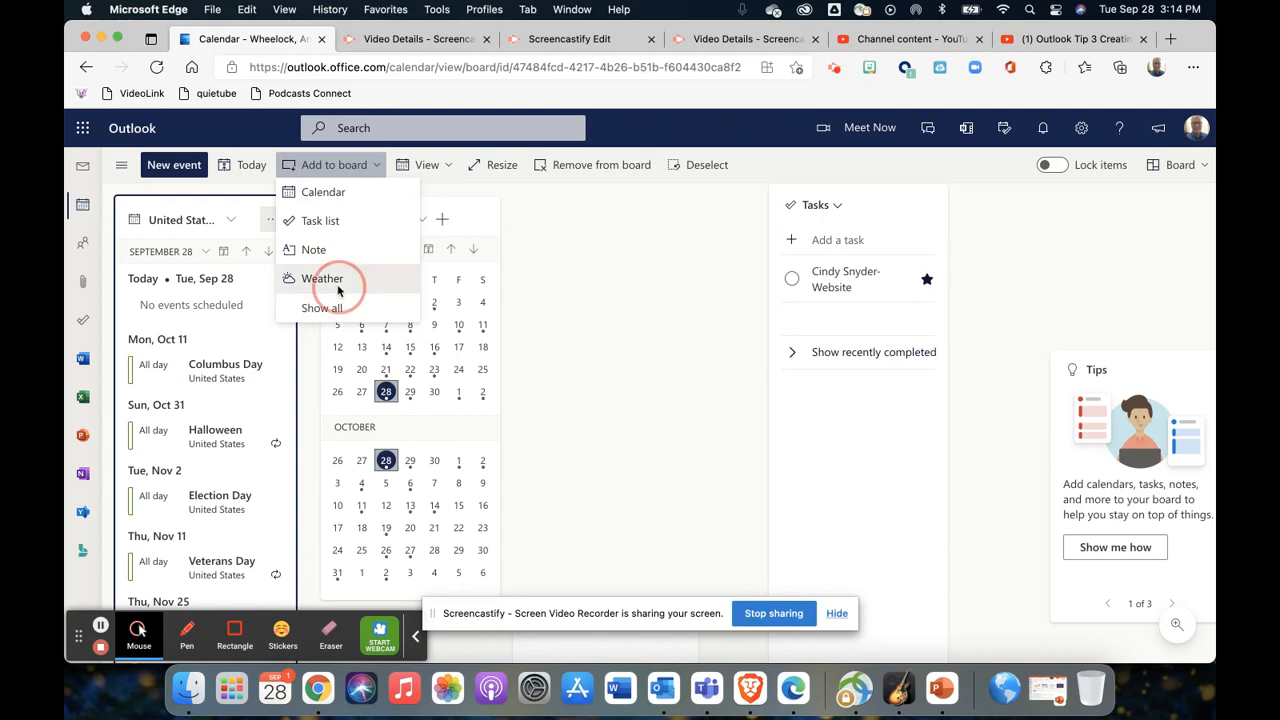
{"action": "left_click", "coordinate": [320, 278]}
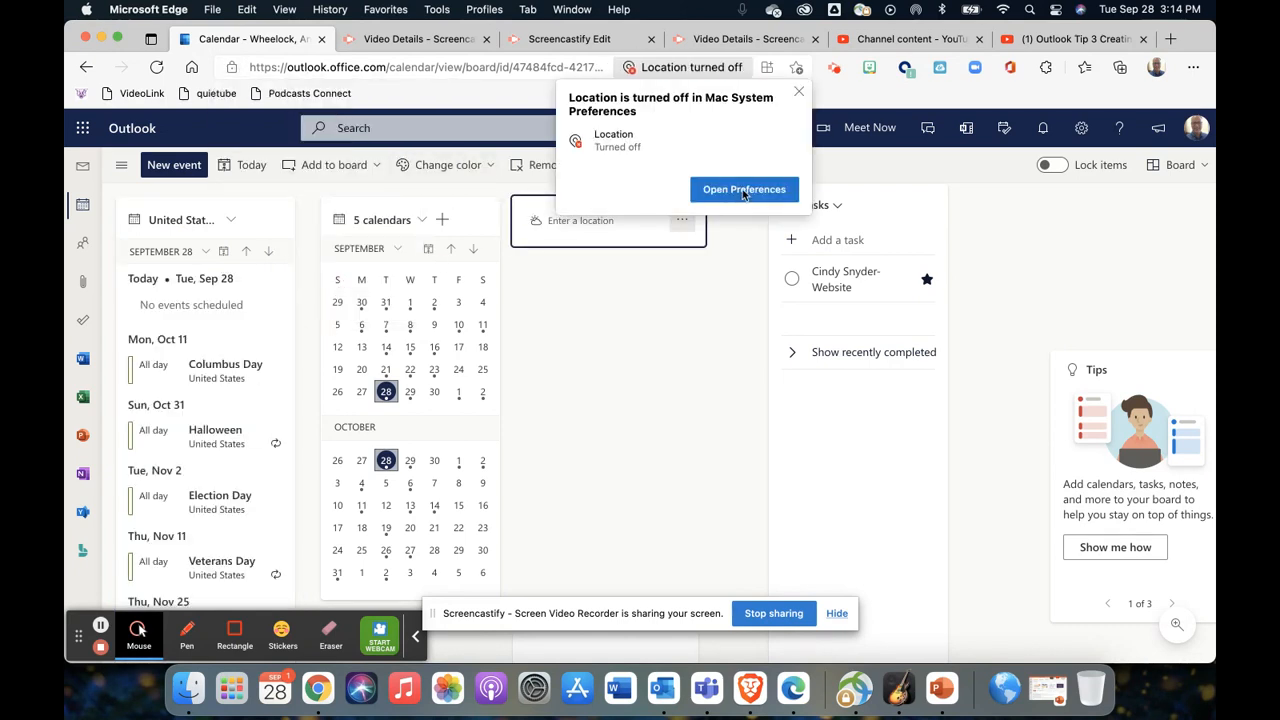
{"action": "left_click", "coordinate": [798, 92]}
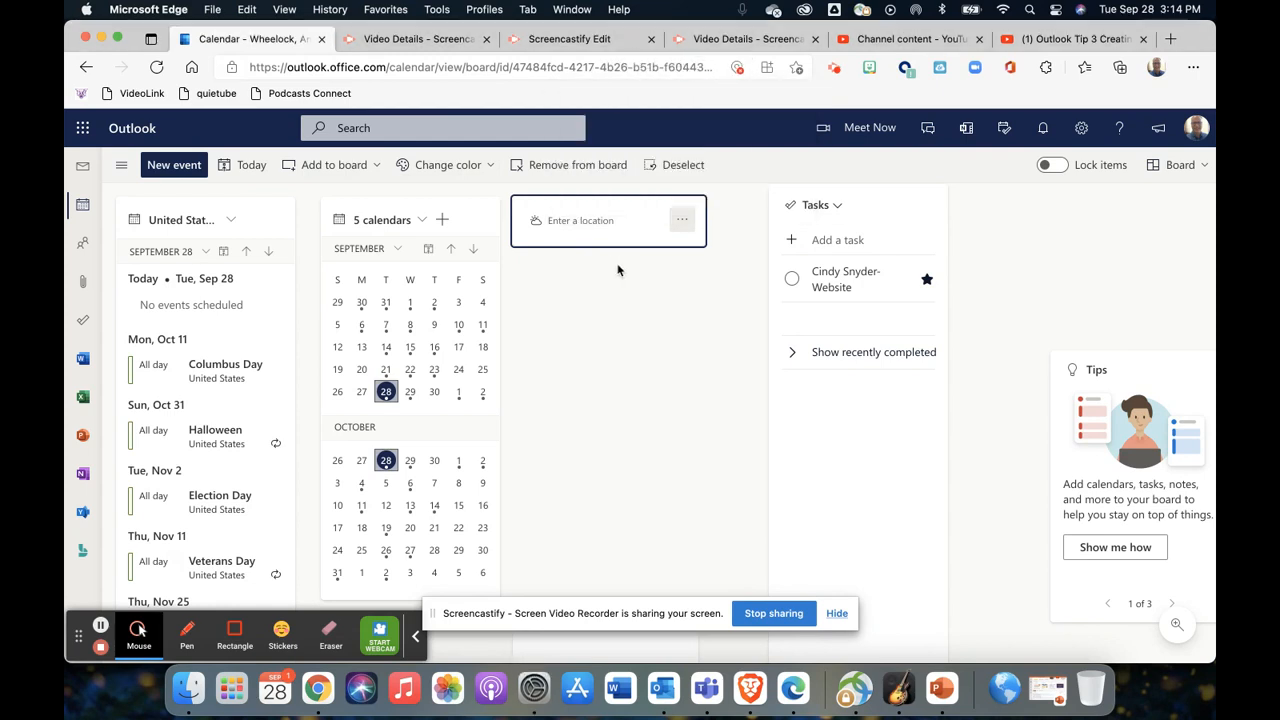
{"action": "mouse_move", "coordinate": [484, 208]}
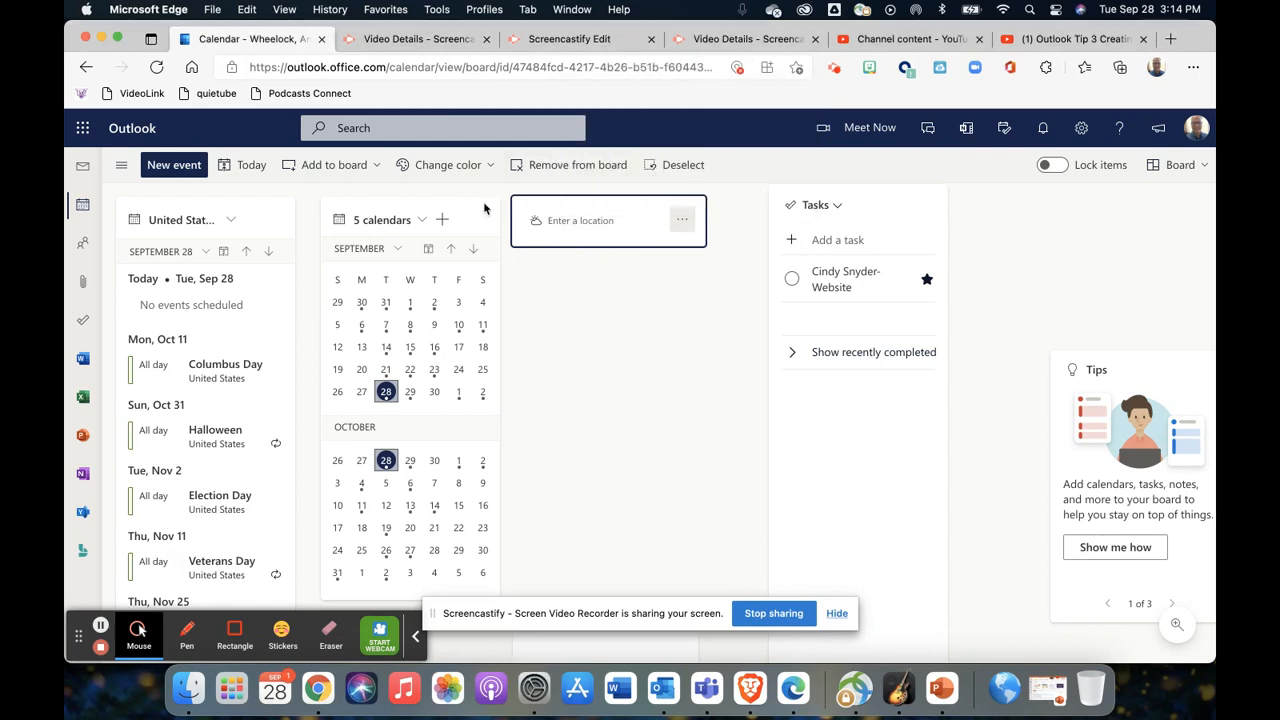
{"action": "mouse_move", "coordinate": [504, 360]}
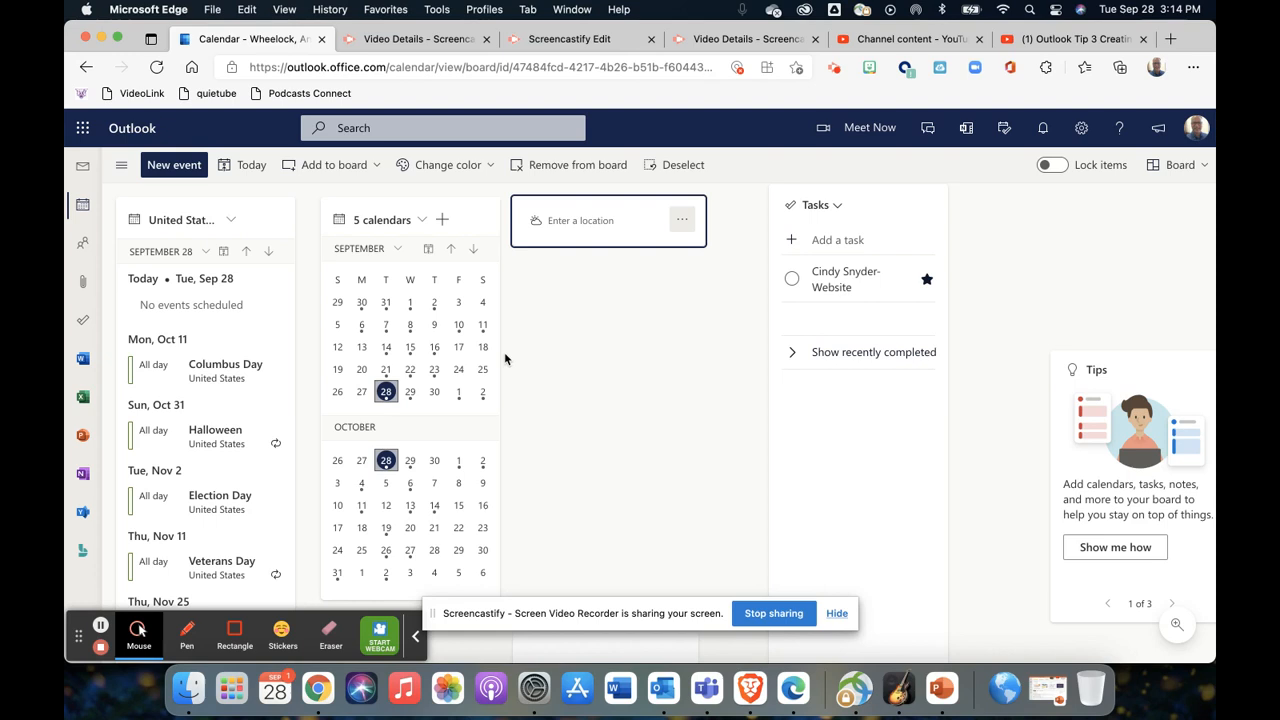